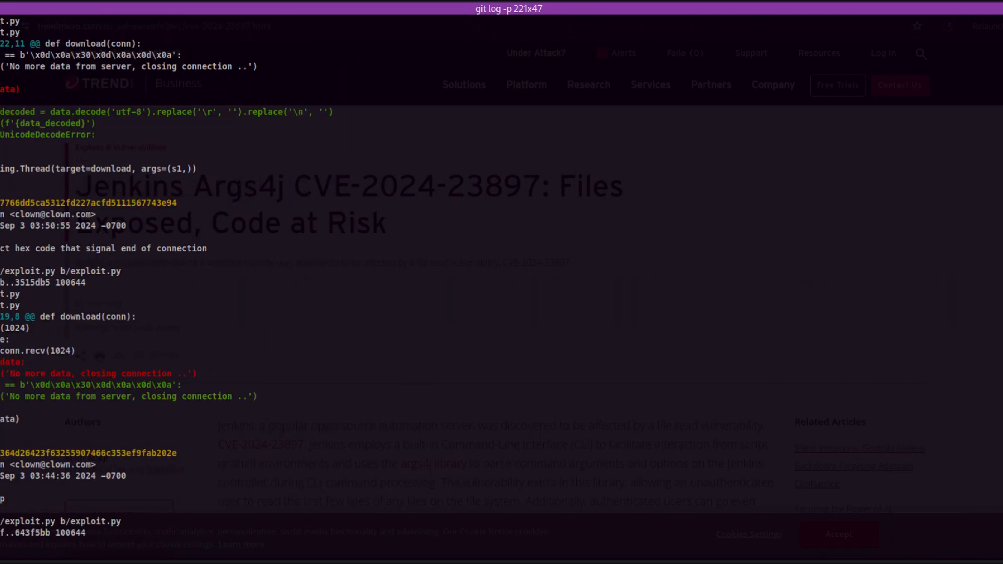
pyautogui.scroll(-3)
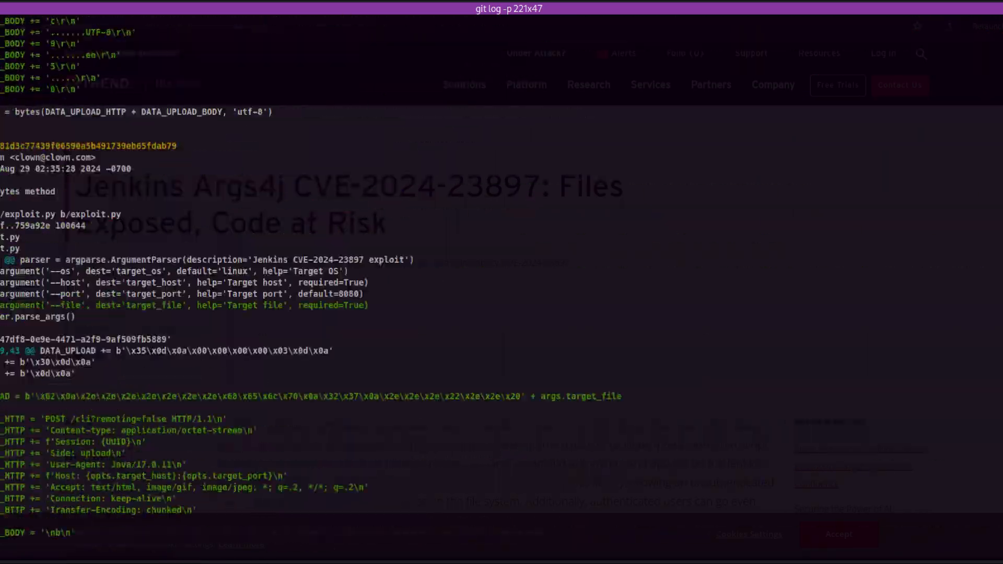